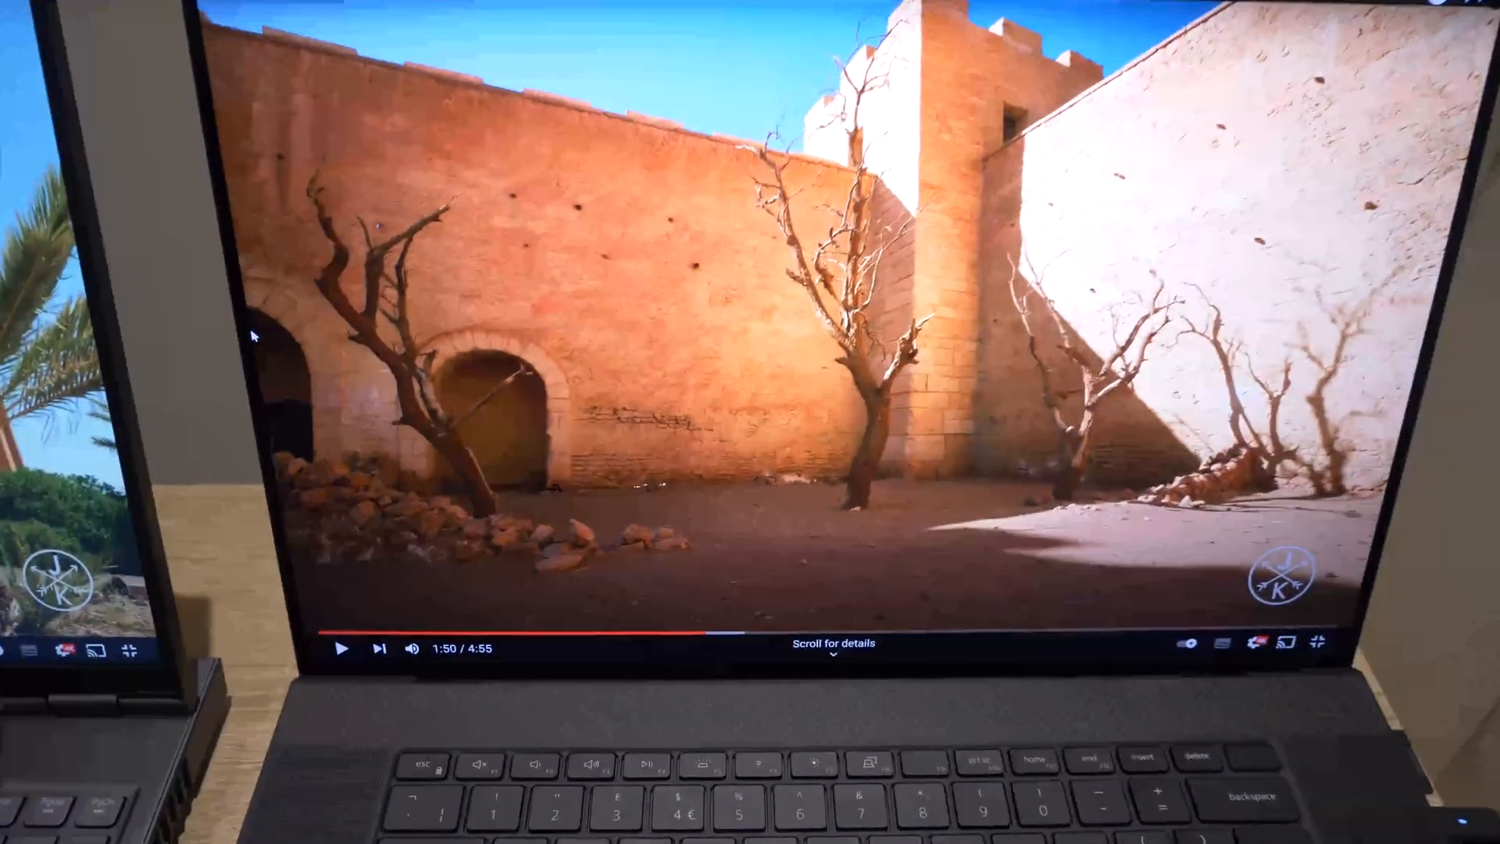
Resume playing the paused Morocco 8K HDR 60FPS video on the right laptop
left_click(342, 647)
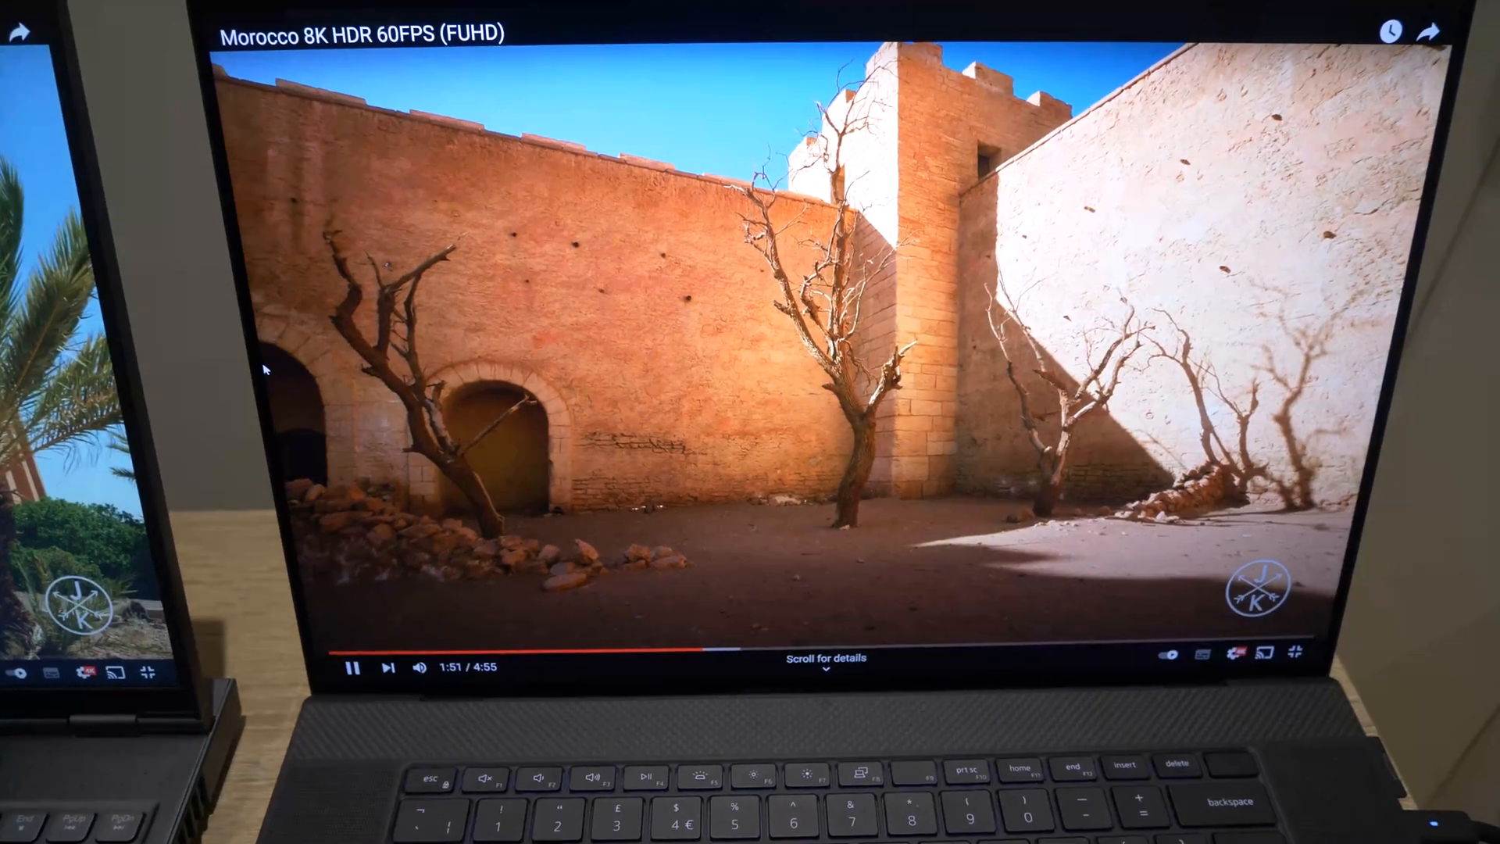